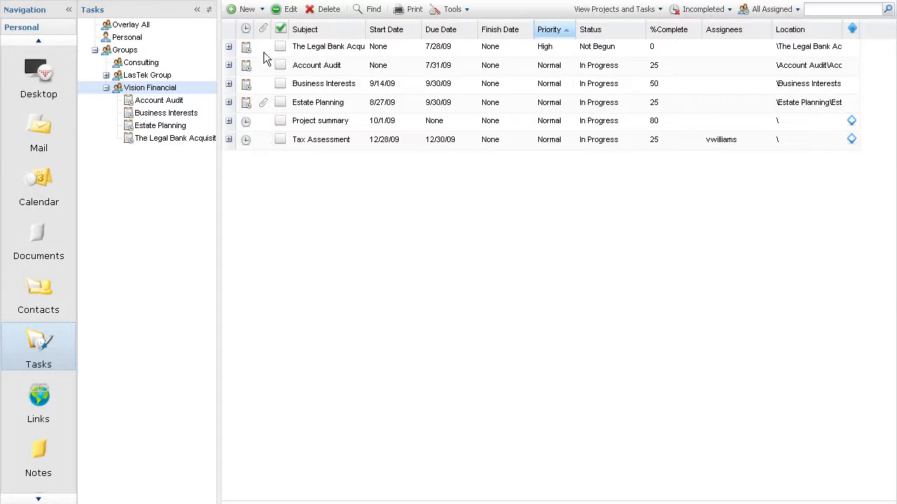
- Start a new project and set its priority to High
click(244, 9)
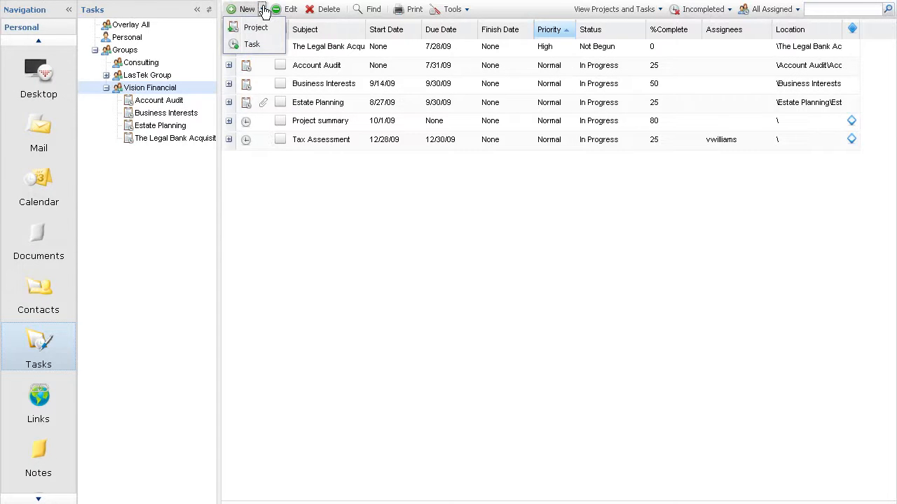
click(255, 26)
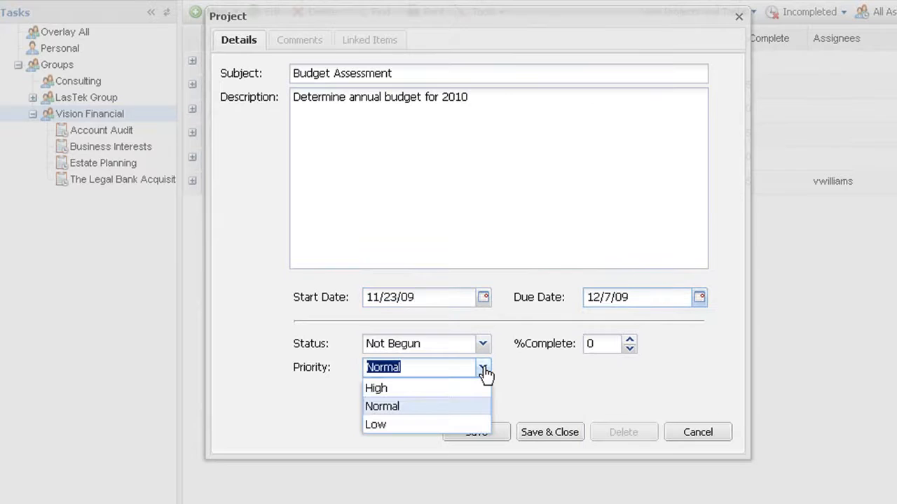
click(375, 388)
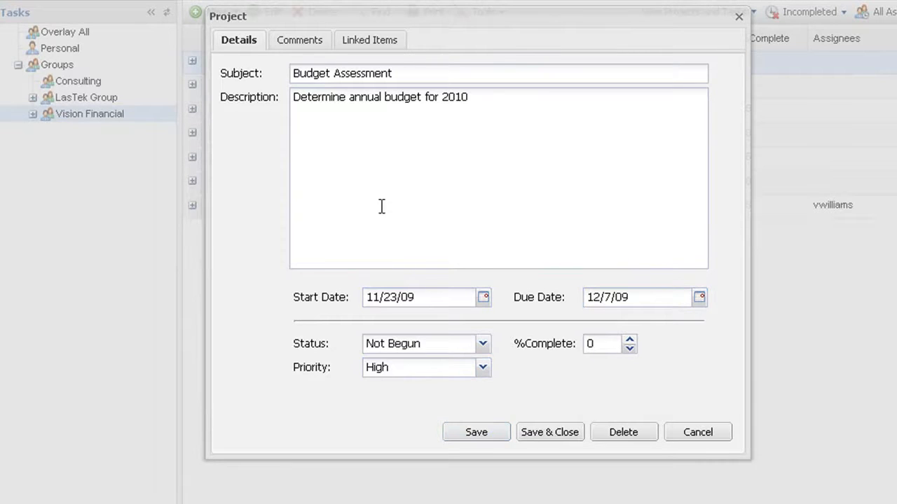
- Post the comment "Thanks for attaching the report. Looks good." in the project's Comments
click(297, 39)
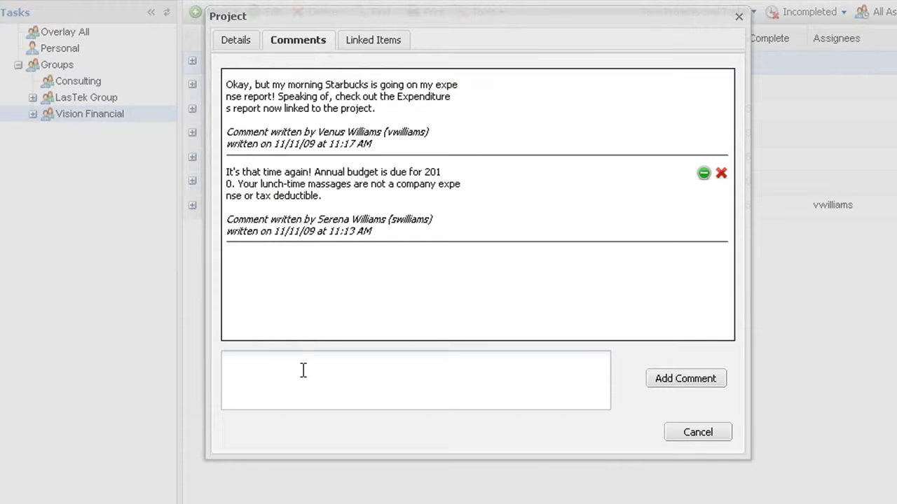
text(Thanks for attaching the report. Looks good.)
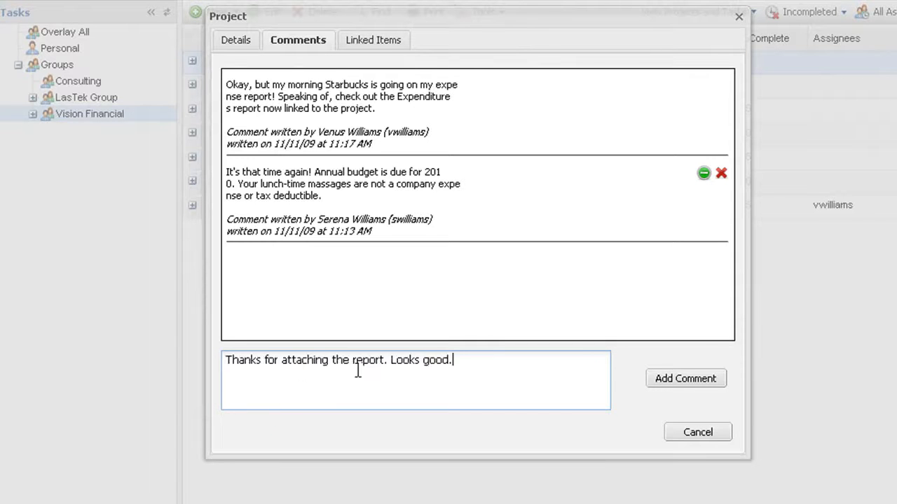
click(686, 378)
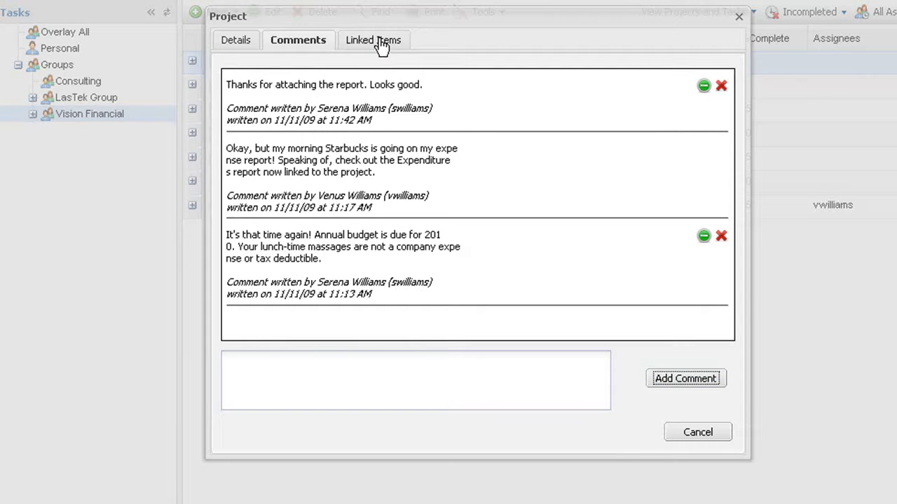
- Review the project's linked calendar event, Expenditures YTD.doc and two messages
click(373, 39)
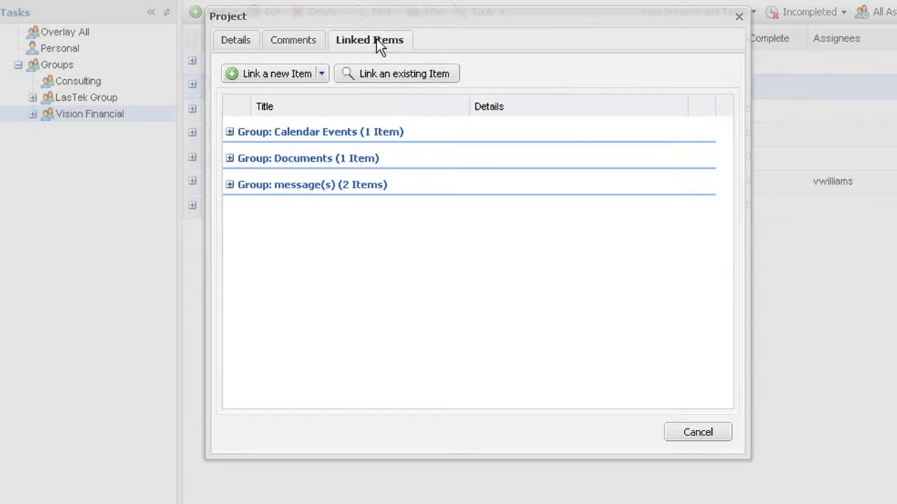
mouse_move(231, 133)
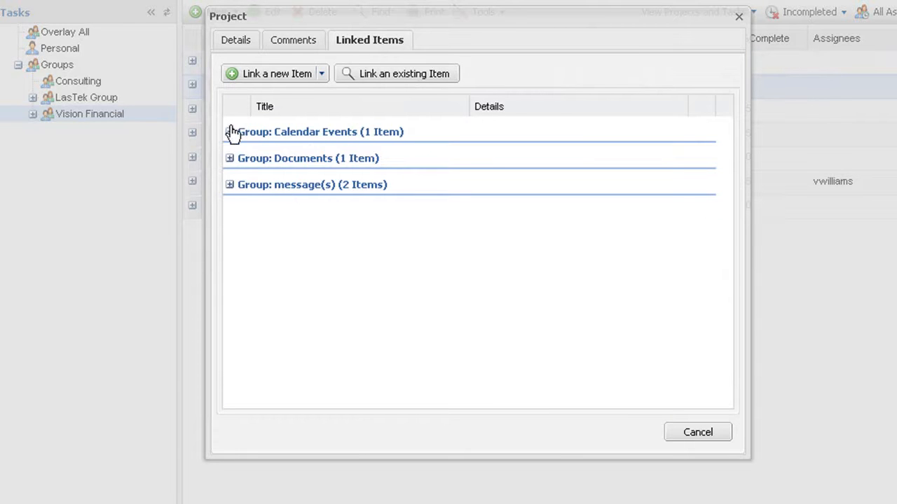
click(230, 132)
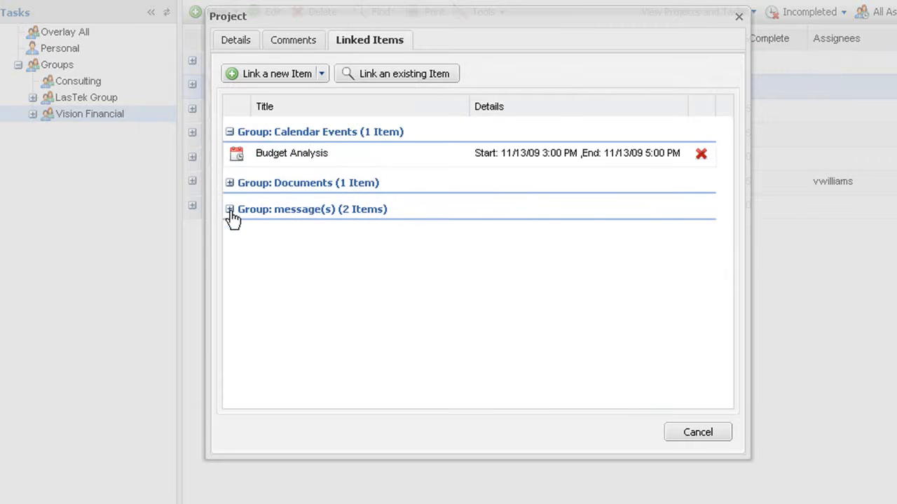
click(230, 182)
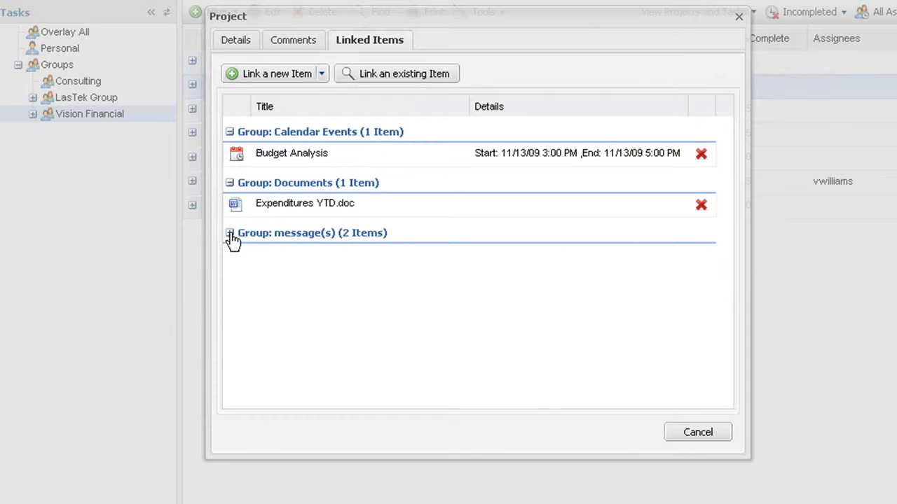
click(230, 233)
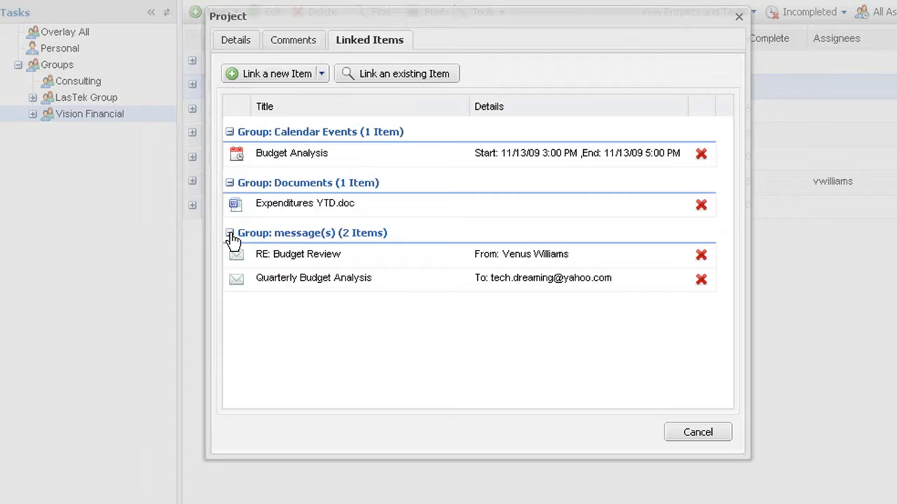
click(698, 432)
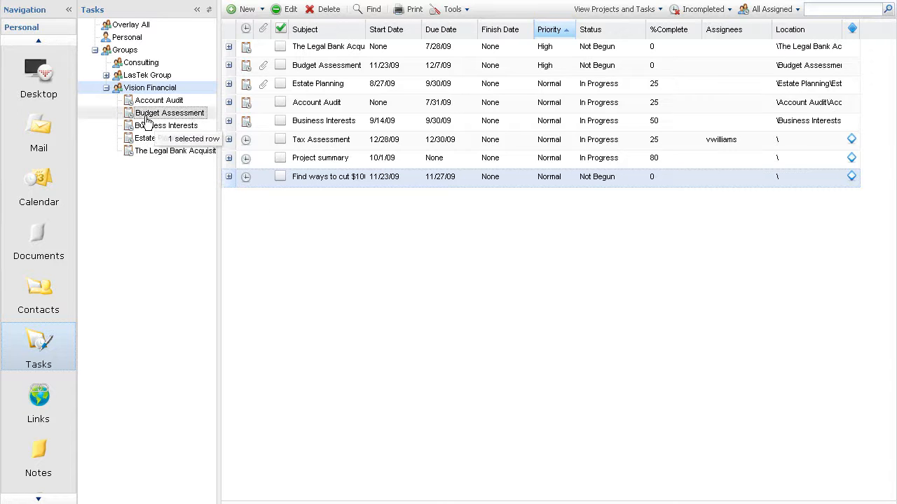
- List the tasks in the Budget Assessment project folder
click(168, 112)
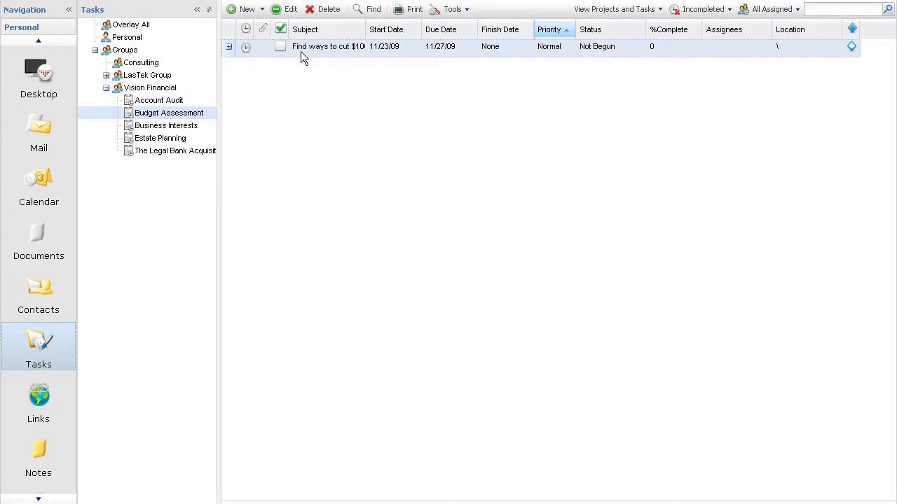
- Assign the expenditure-cutting task to Venus Williams with 'Assign and notify'
double_click(328, 46)
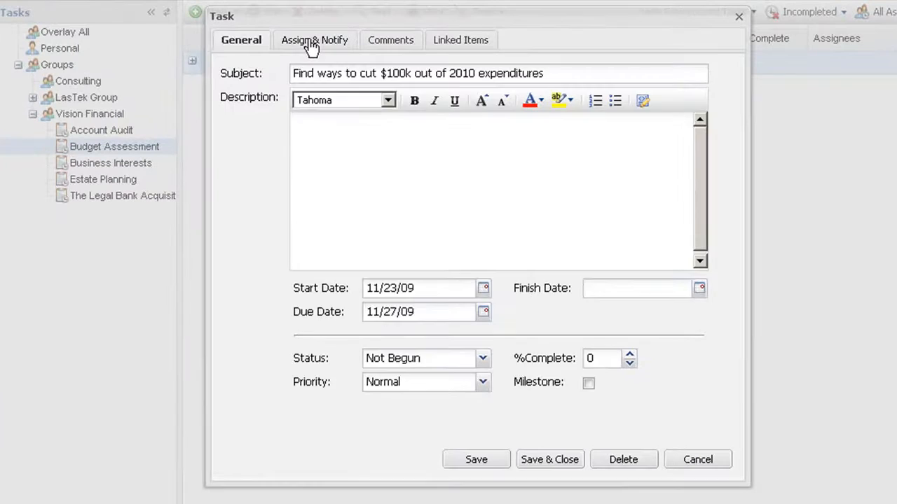
click(314, 39)
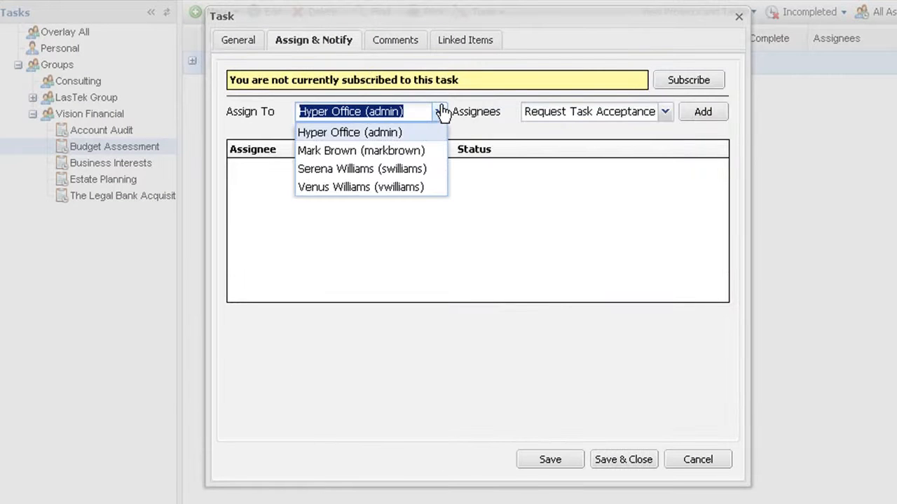
click(361, 186)
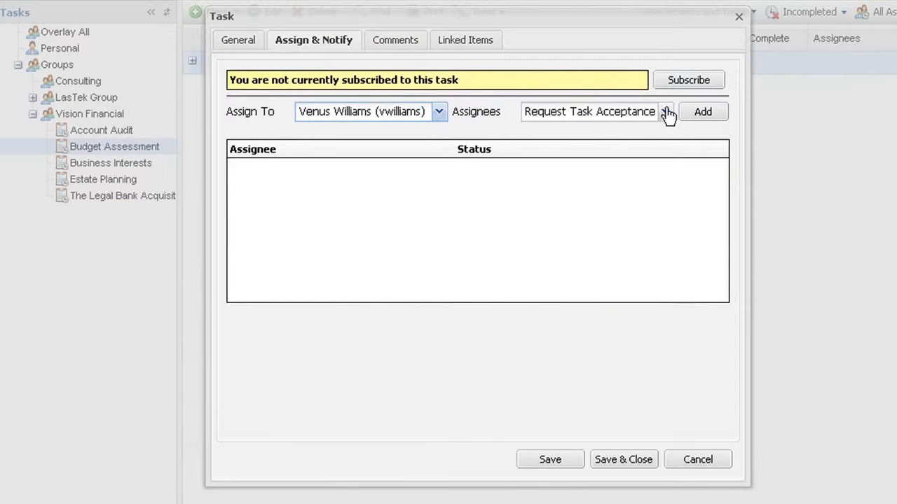
click(665, 112)
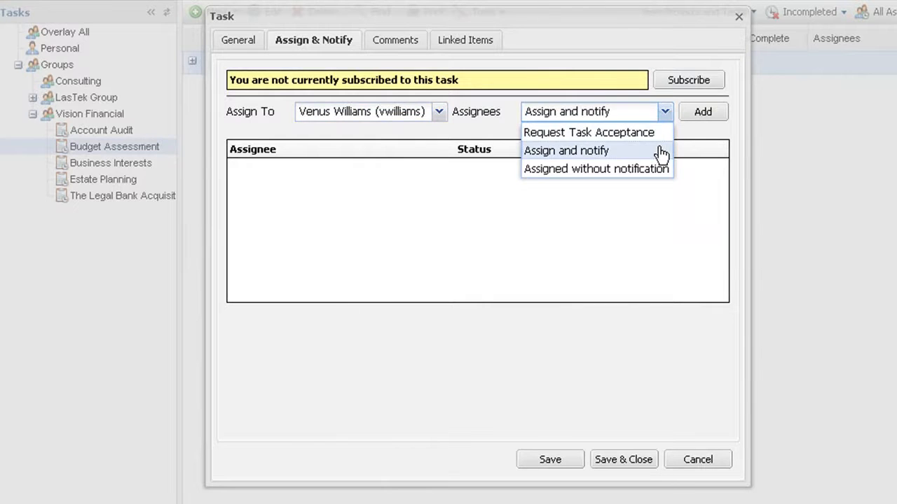
click(702, 112)
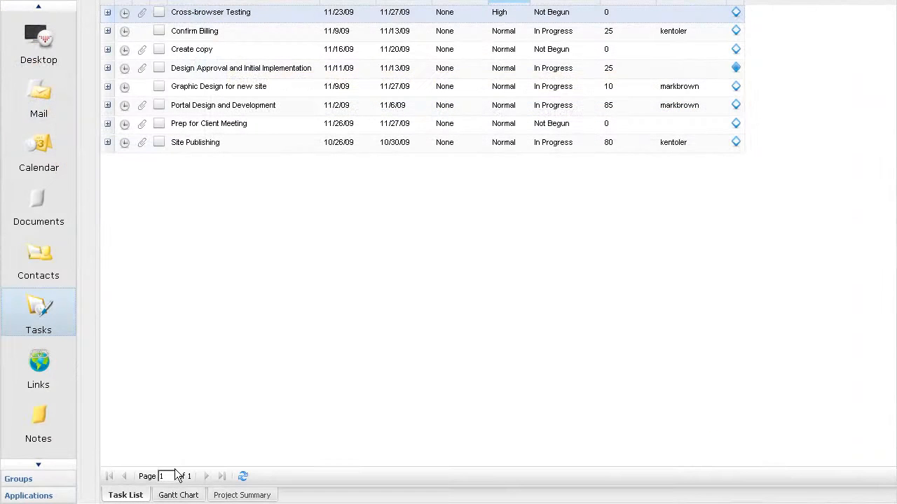
- View the project's Gantt chart and Project Summary, then show Overlay All tasks
click(178, 496)
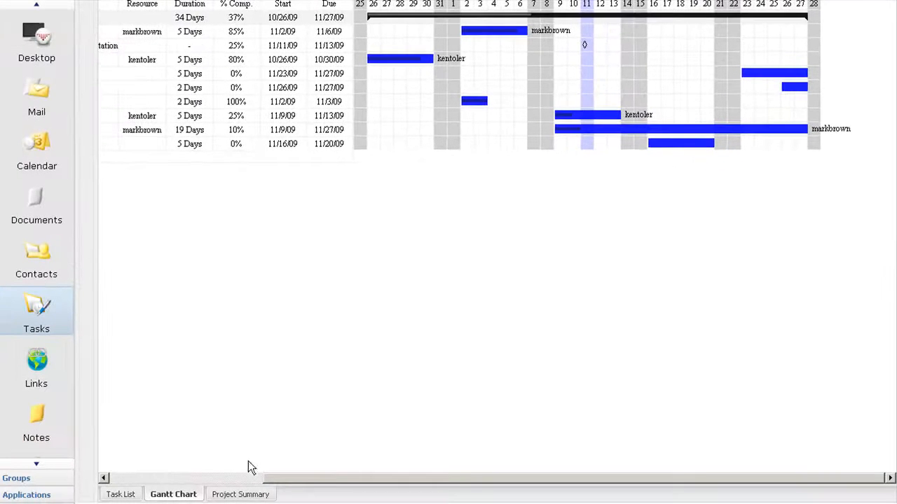
click(241, 493)
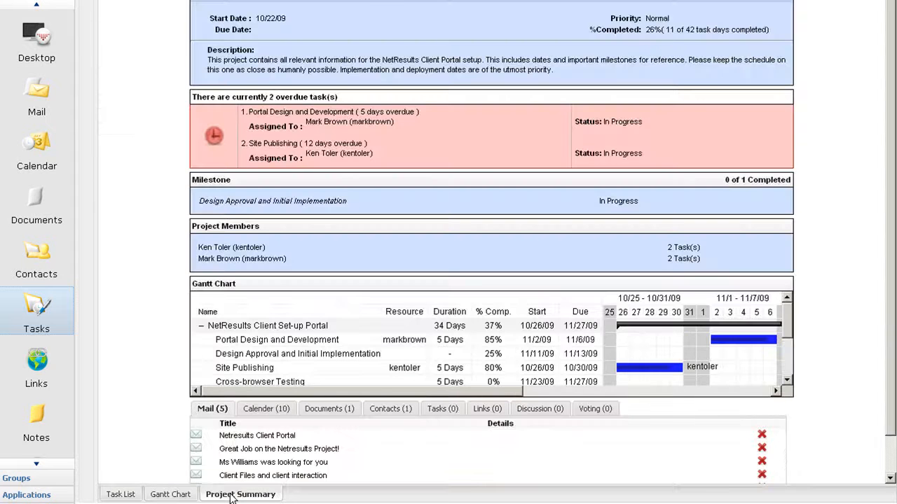
scroll(down, 3)
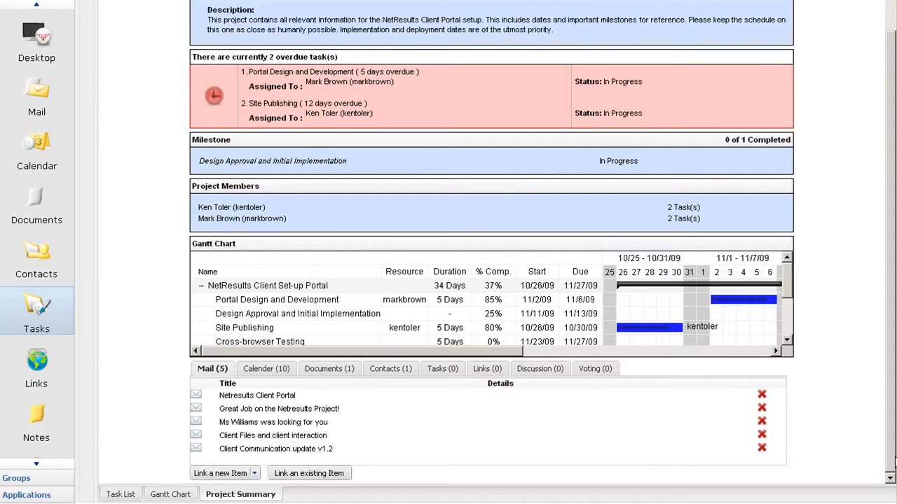
click(37, 311)
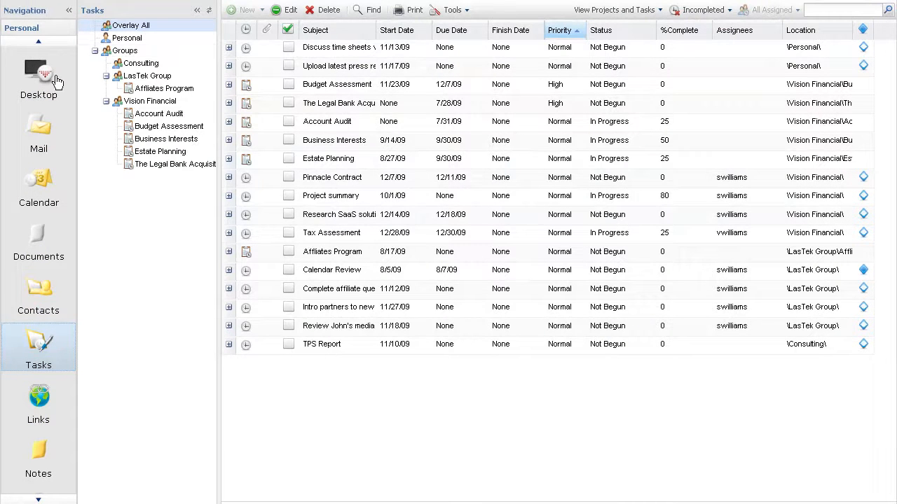
- Show the HyperOffice desktop overview of groups, tasks, announcements and messages
click(38, 78)
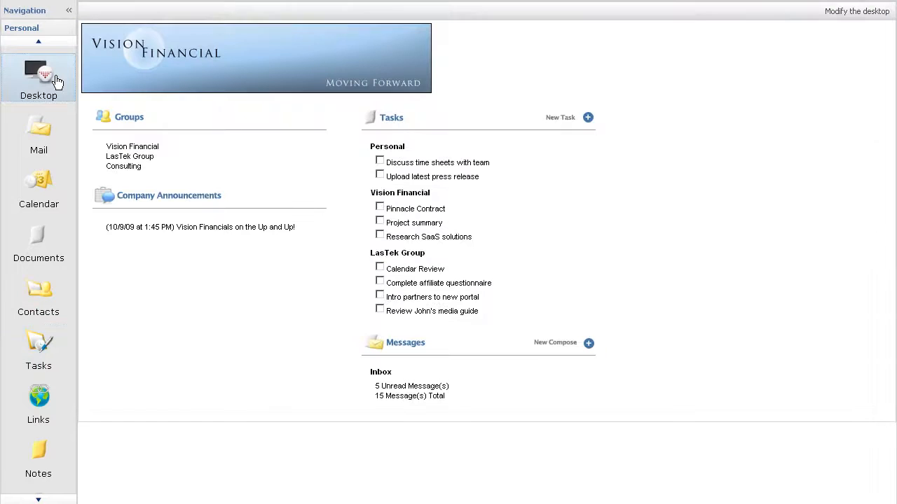
mouse_move(350, 208)
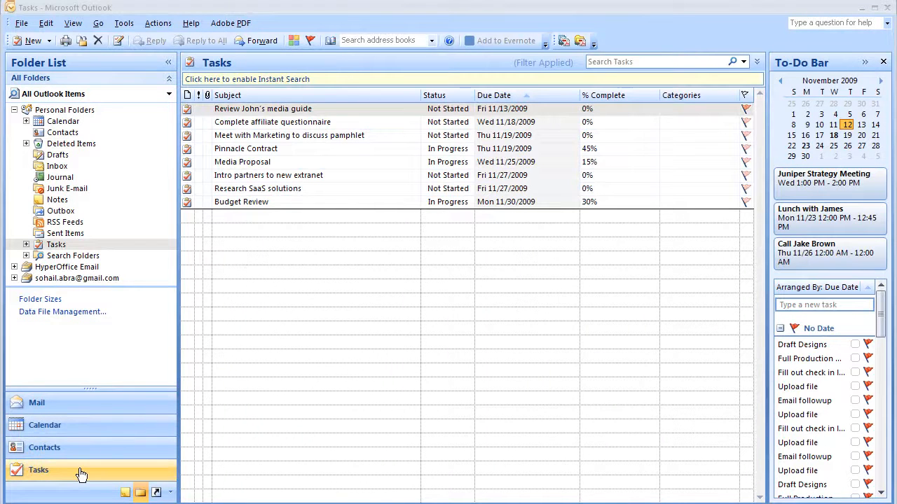
- Show Outlook's To-Do List and look through the tasks grouped by due date
click(39, 469)
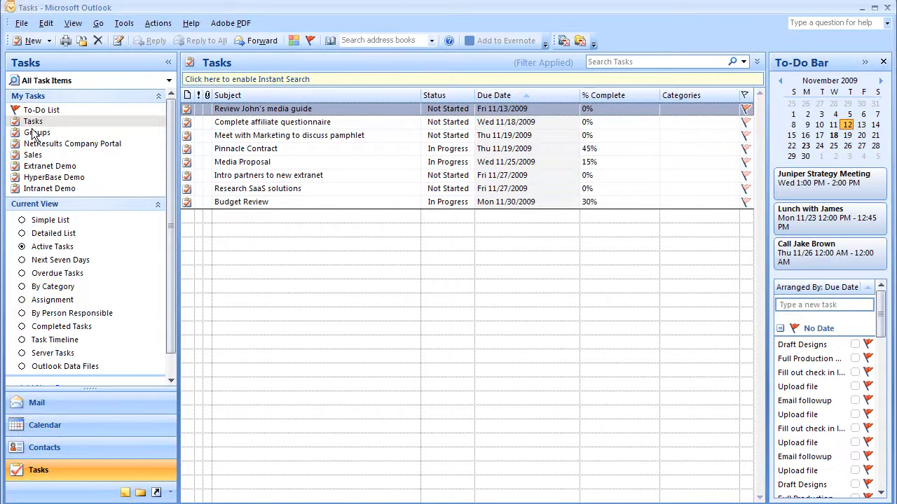
click(42, 109)
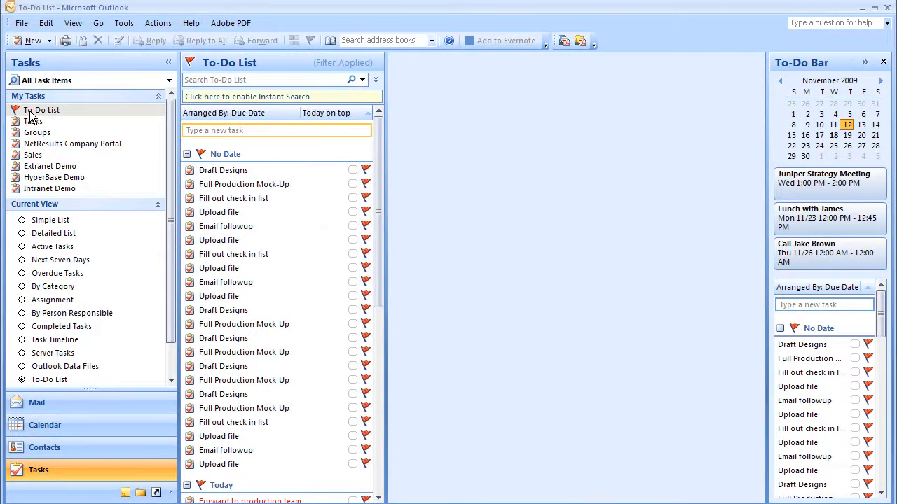
scroll(down, 3)
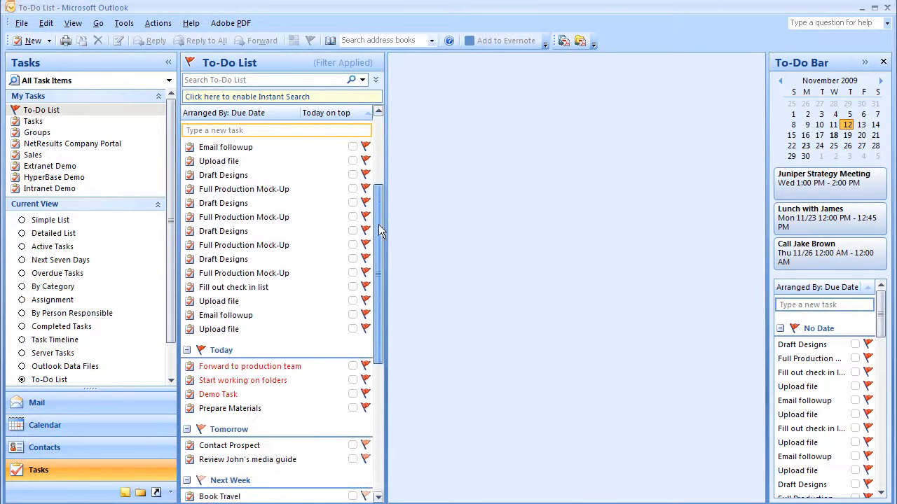
scroll(down, 3)
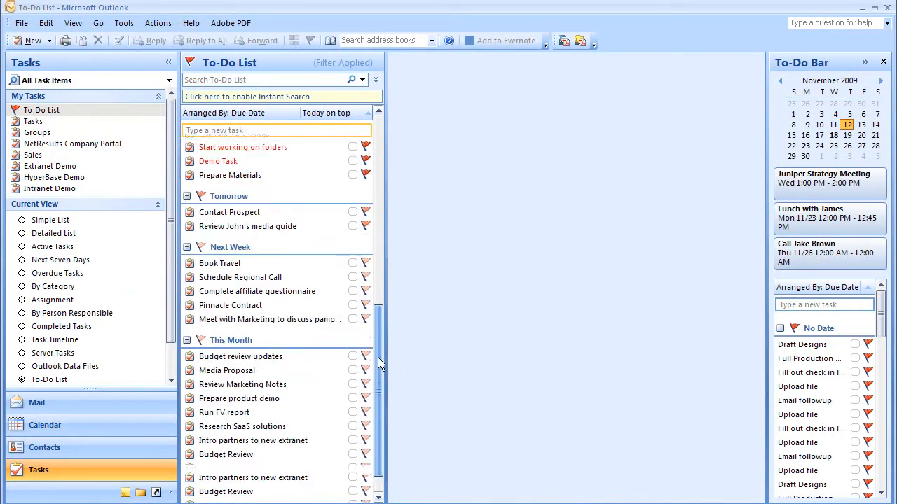
scroll(down, 3)
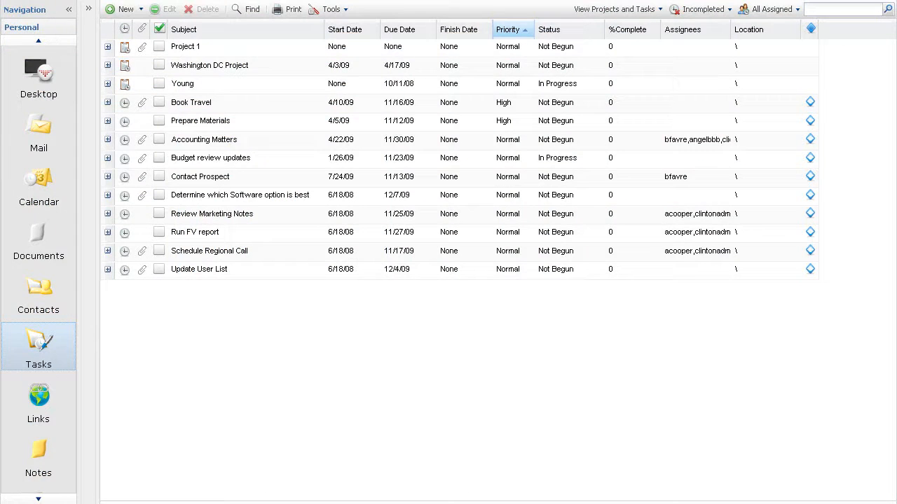
- From the desktop, go to the HyperOffice website and start the 30-day free trial sign-up
click(38, 76)
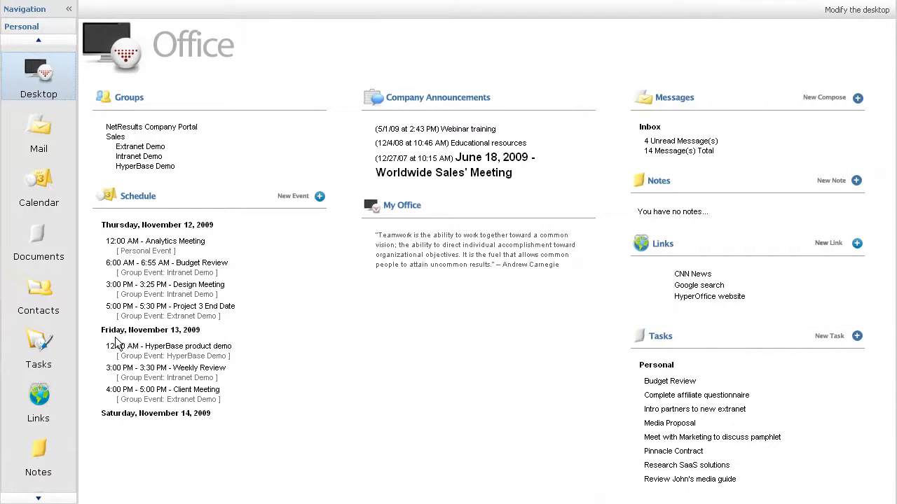
click(38, 344)
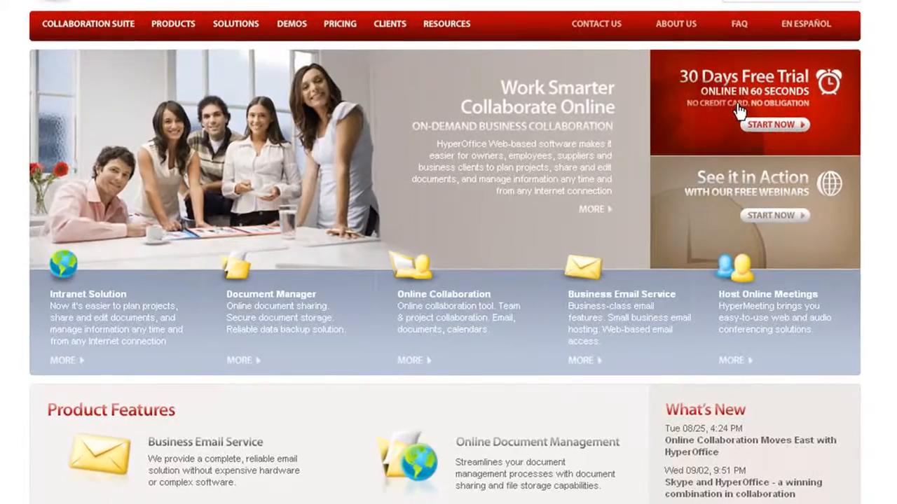
click(774, 123)
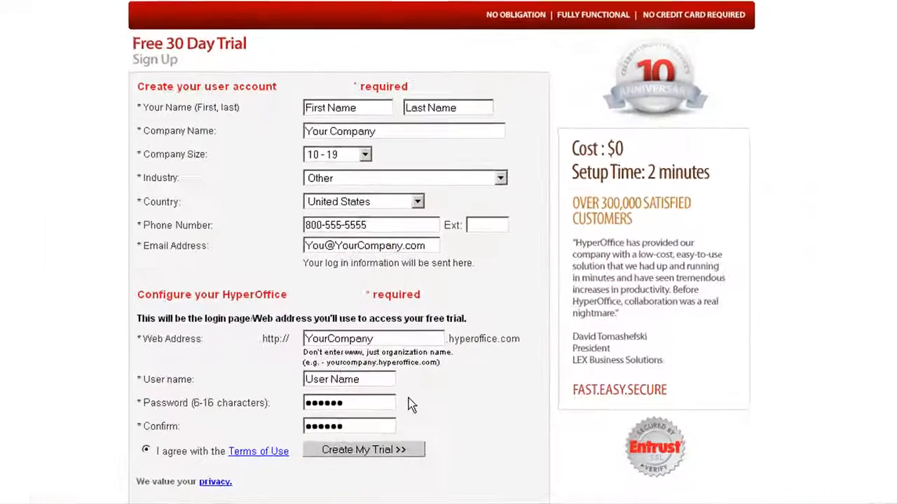